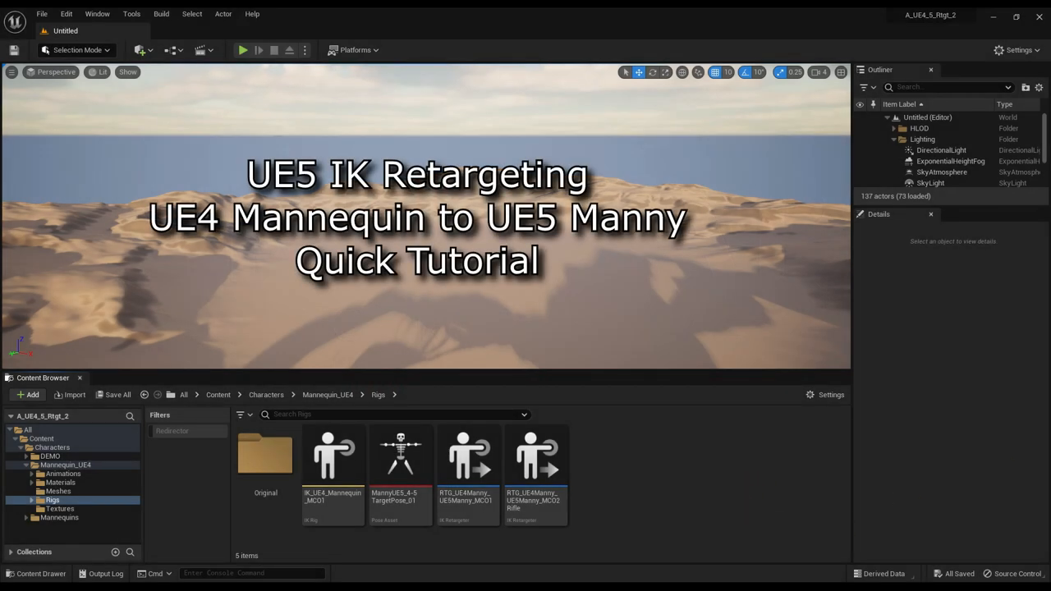
- Browse to the A_UE4_5_Rtgt_2 project folder and pick out its .uproject file
{"action": "double_click", "coordinate": [468, 457]}
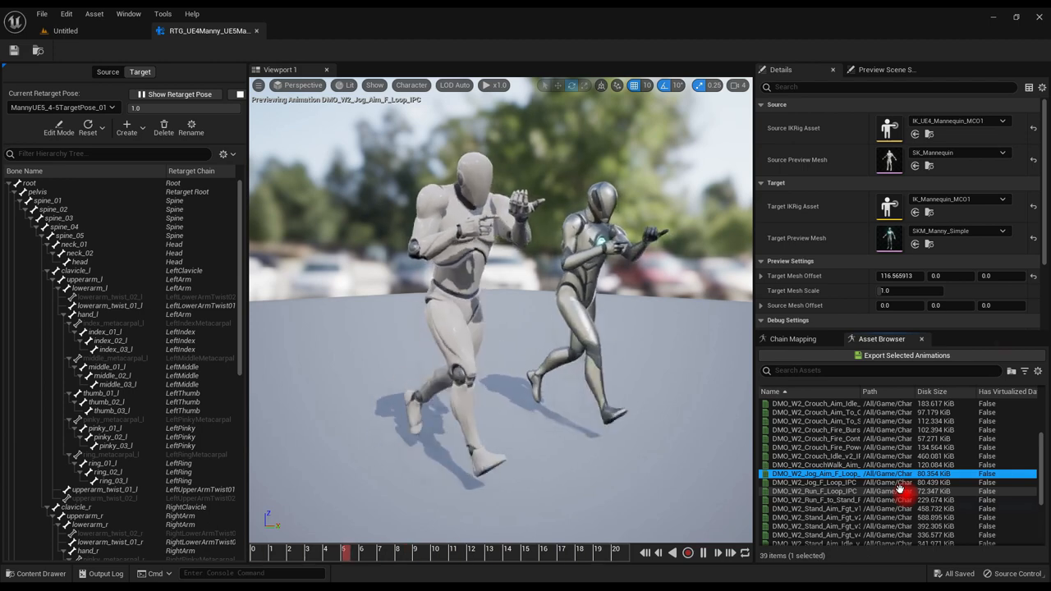
{"action": "left_click", "coordinate": [838, 506]}
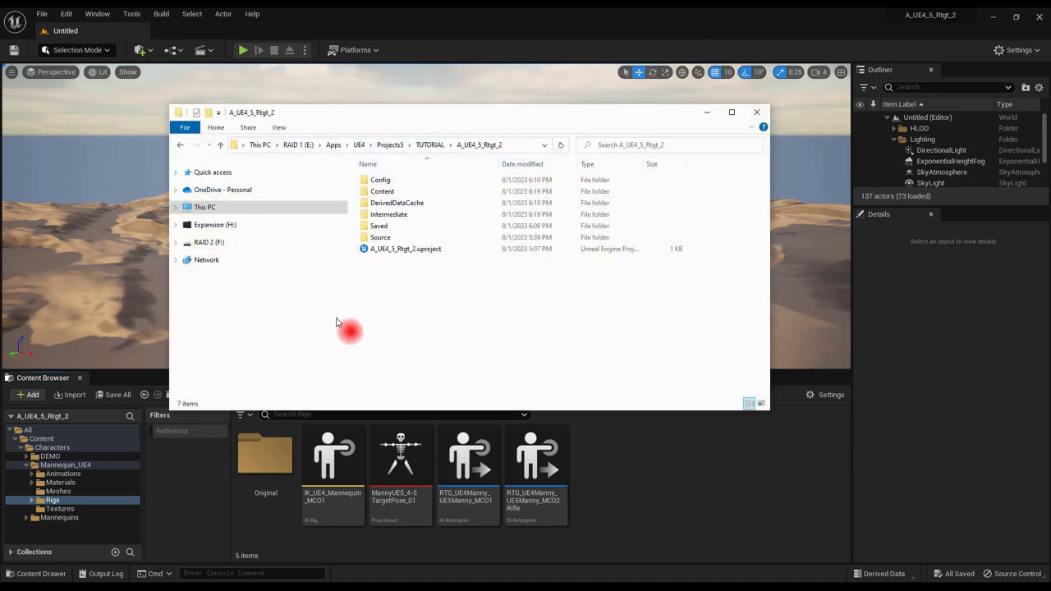
{"action": "left_click", "coordinate": [404, 250]}
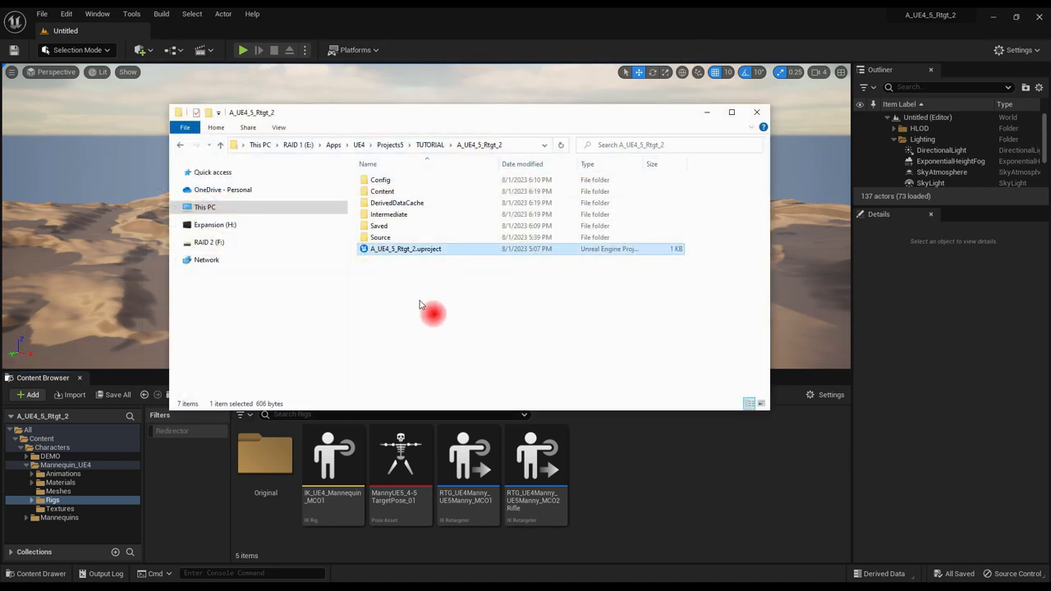
{"action": "left_click", "coordinate": [755, 111]}
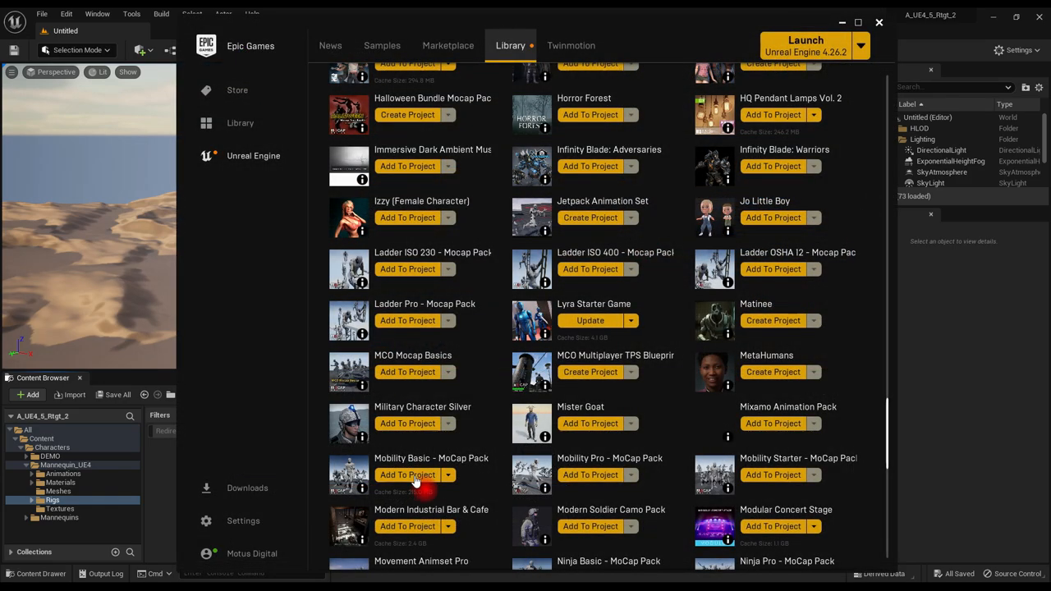
- Start adding the Mobility Basic MoCap Pack to the A_UE4_5_Rtgt_2 project
{"action": "left_click", "coordinate": [408, 475]}
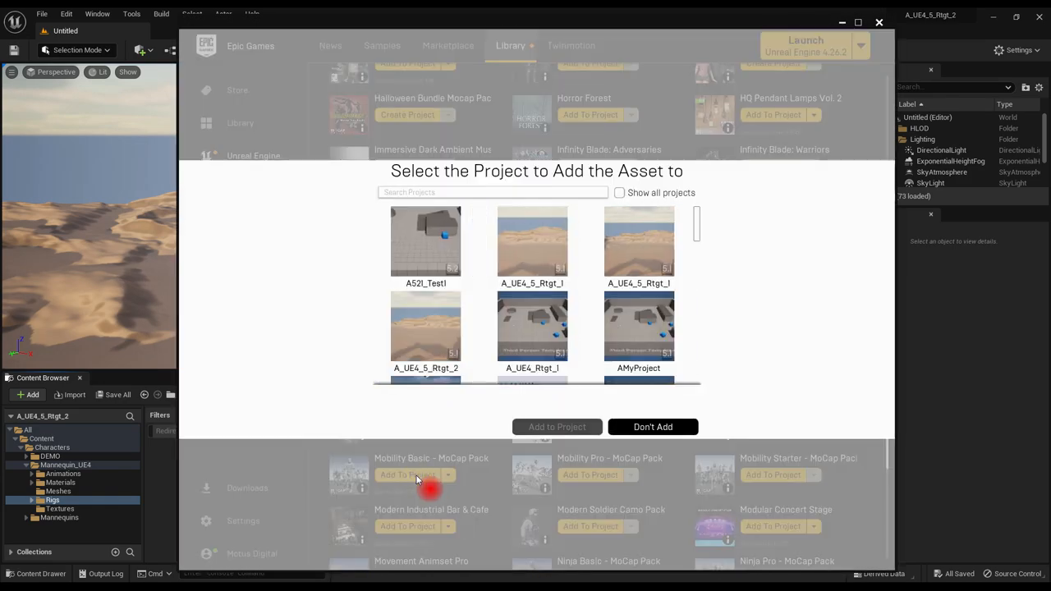
{"action": "mouse_move", "coordinate": [425, 328]}
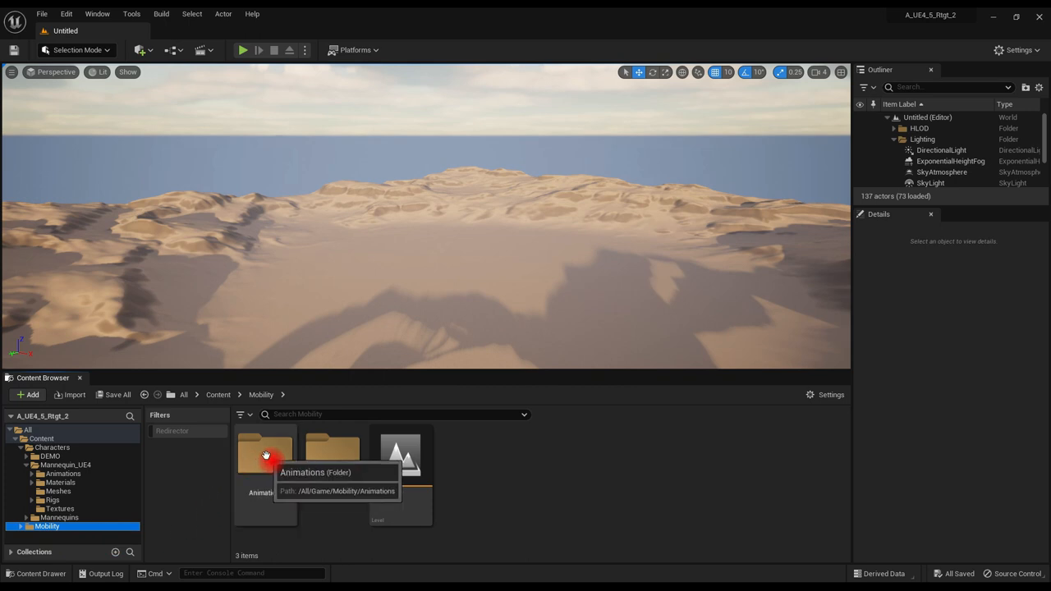
- Show the Mobility Animations folder with all 159 sequences listed recursively
{"action": "double_click", "coordinate": [266, 453]}
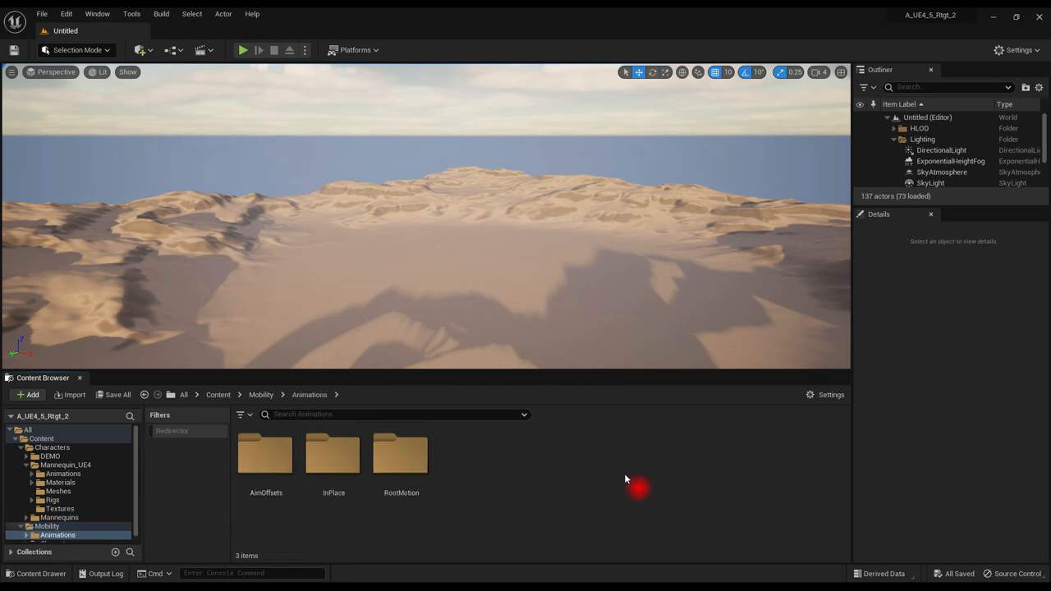
{"action": "left_click", "coordinate": [828, 394]}
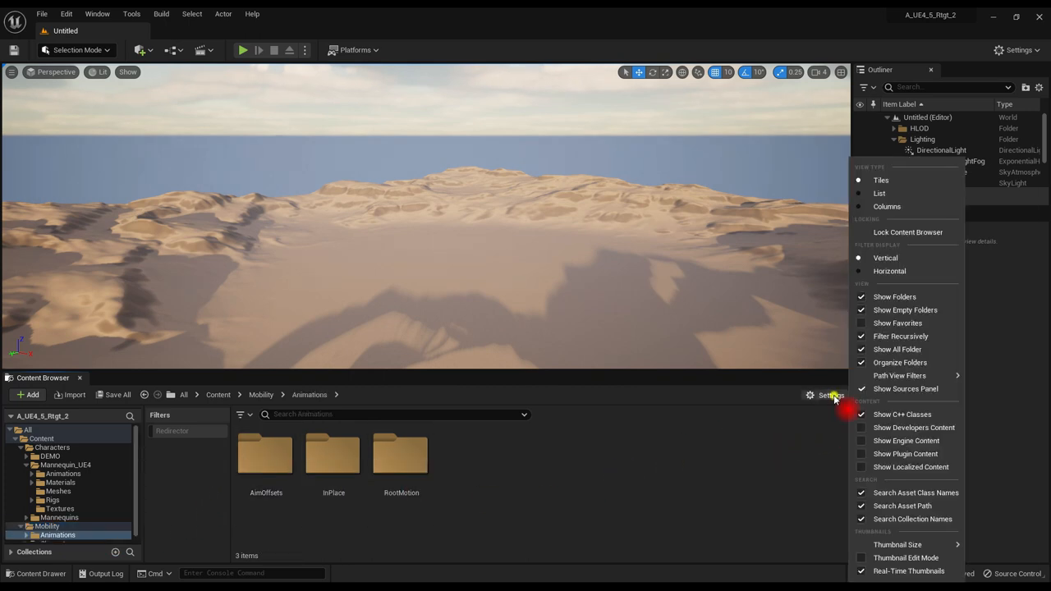
{"action": "mouse_move", "coordinate": [894, 296]}
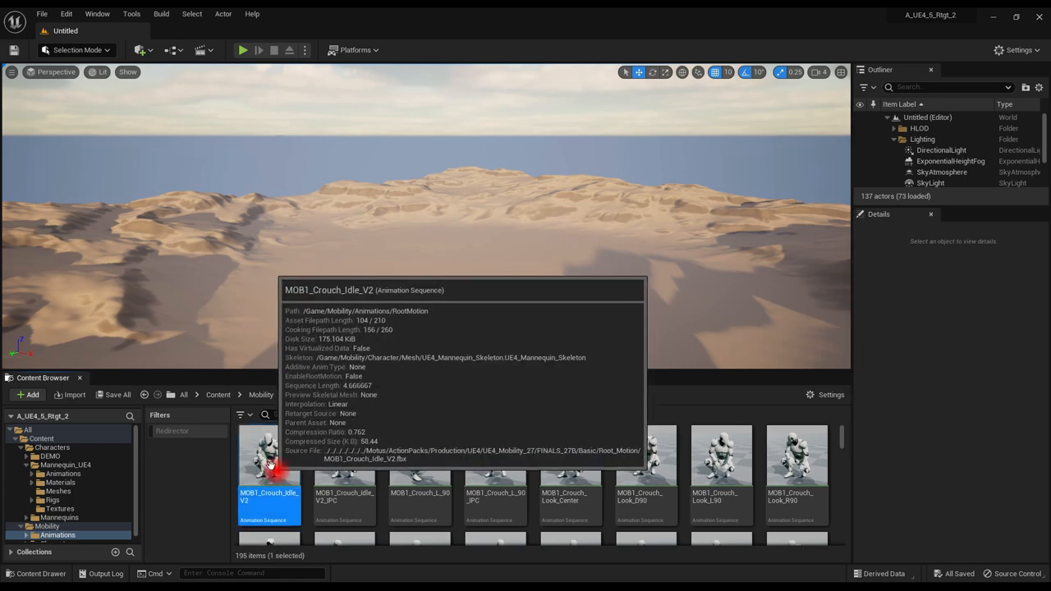
- Replace the skeleton of all 159 Mobility animations with SK_Mannequin_Skeleton
{"action": "key", "text": "ctrl+a"}
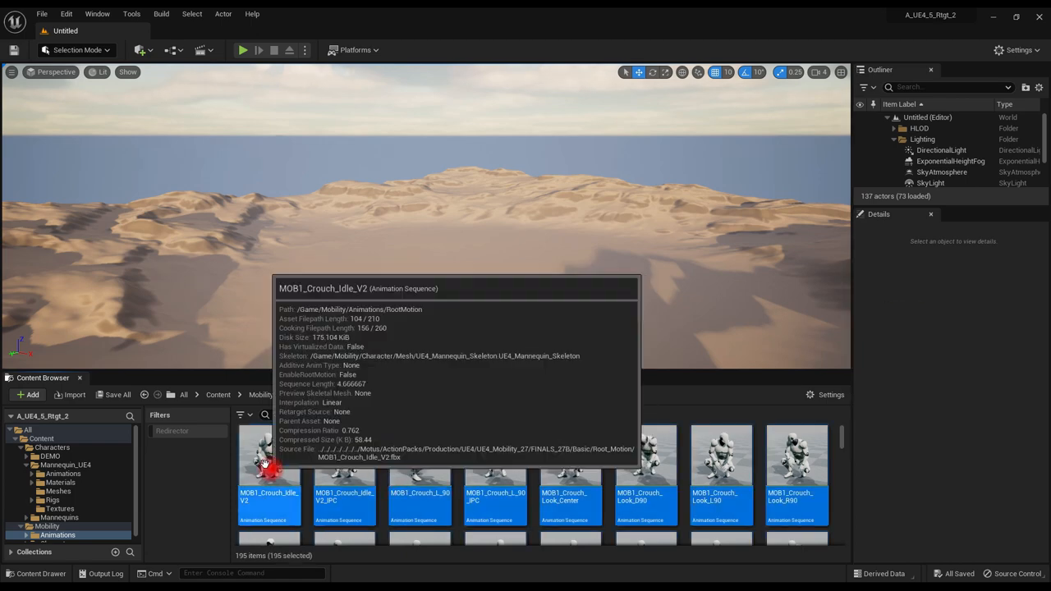
{"action": "right_click", "coordinate": [269, 456]}
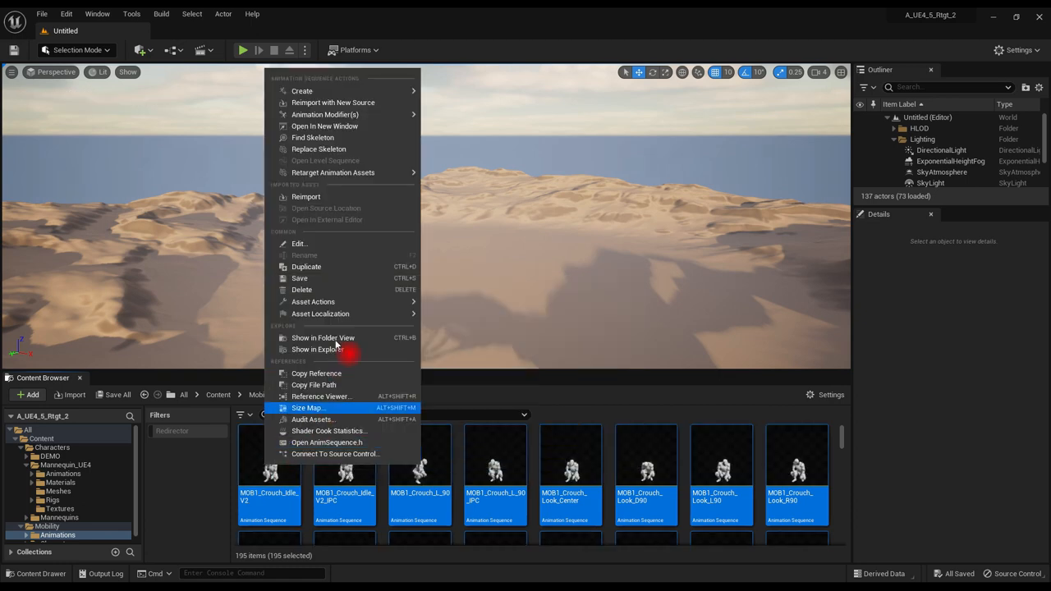
{"action": "mouse_move", "coordinate": [319, 148]}
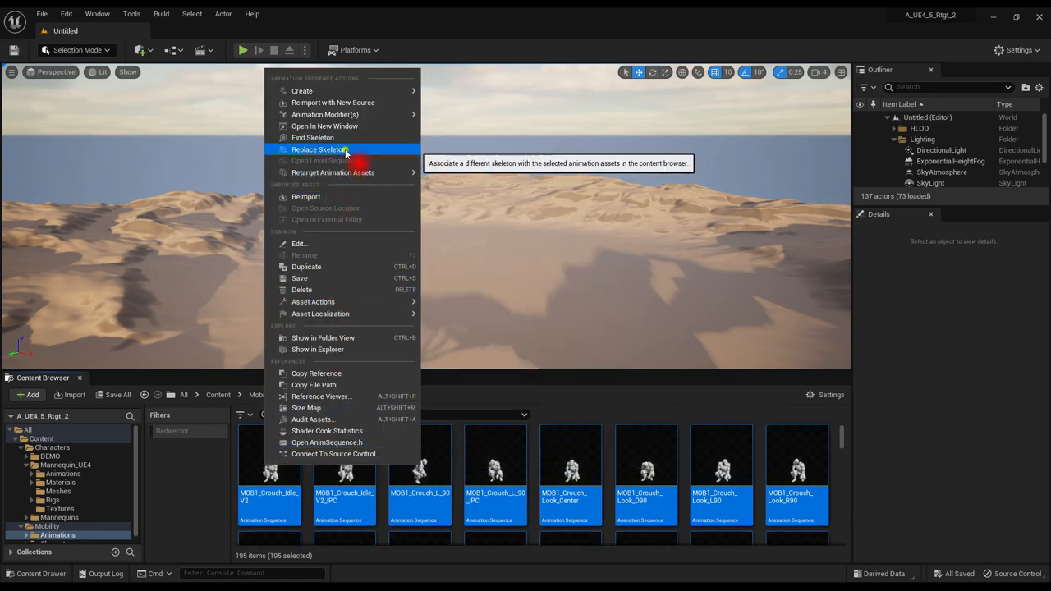
{"action": "left_click", "coordinate": [318, 149]}
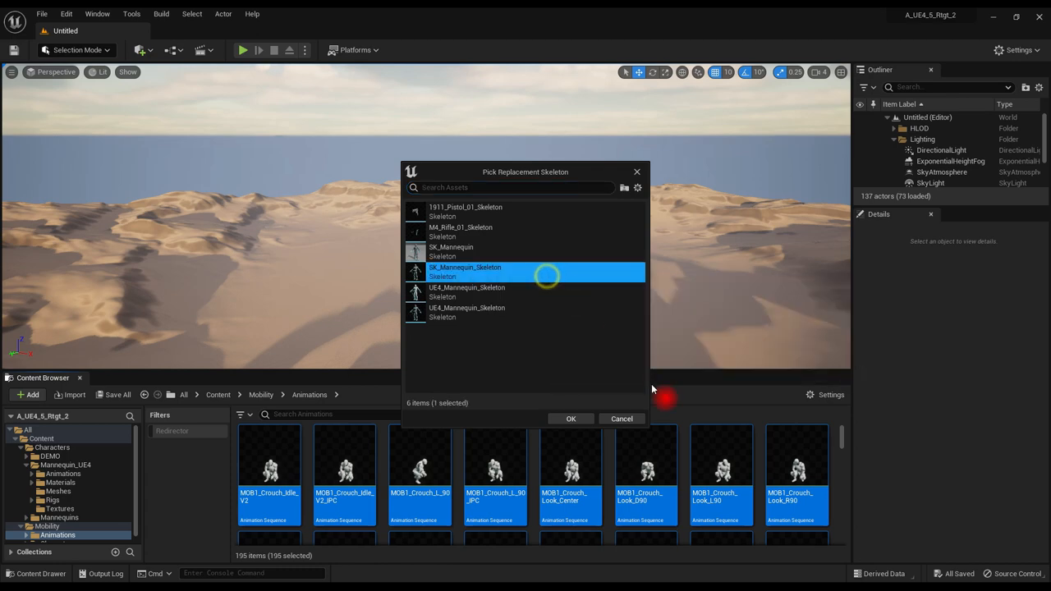
{"action": "left_click", "coordinate": [570, 419]}
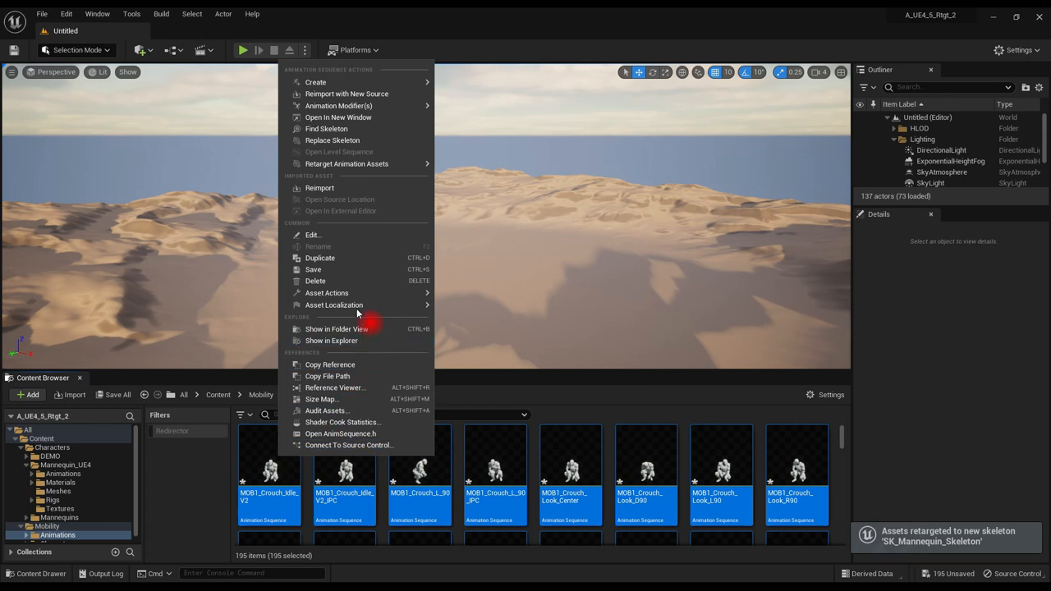
{"action": "left_click", "coordinate": [312, 269]}
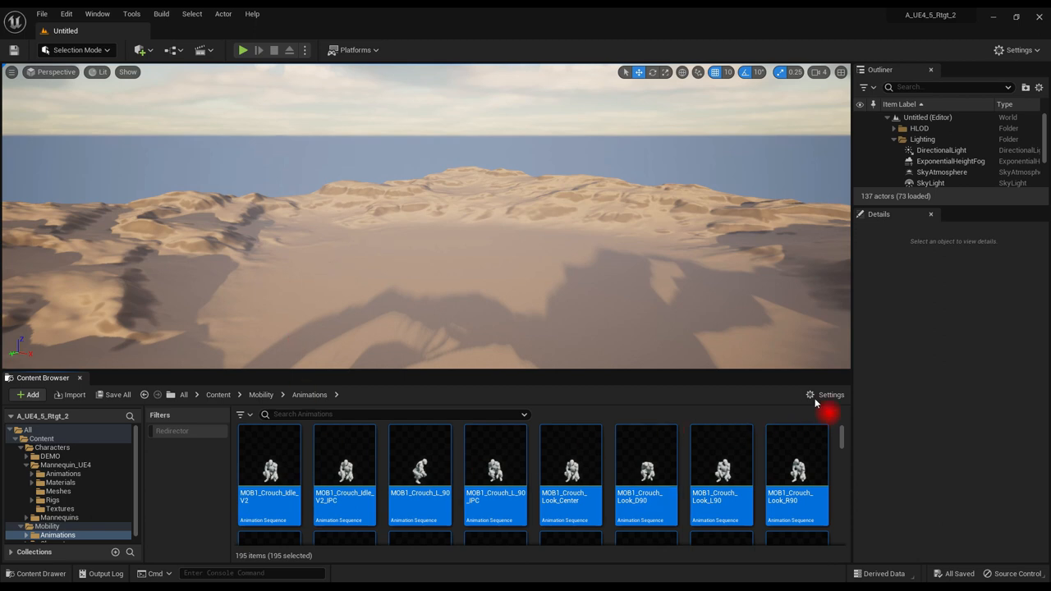
- Turn off Filter Recursively and return to the Mannequin_UE4 Rigs folder
{"action": "left_click", "coordinate": [831, 394]}
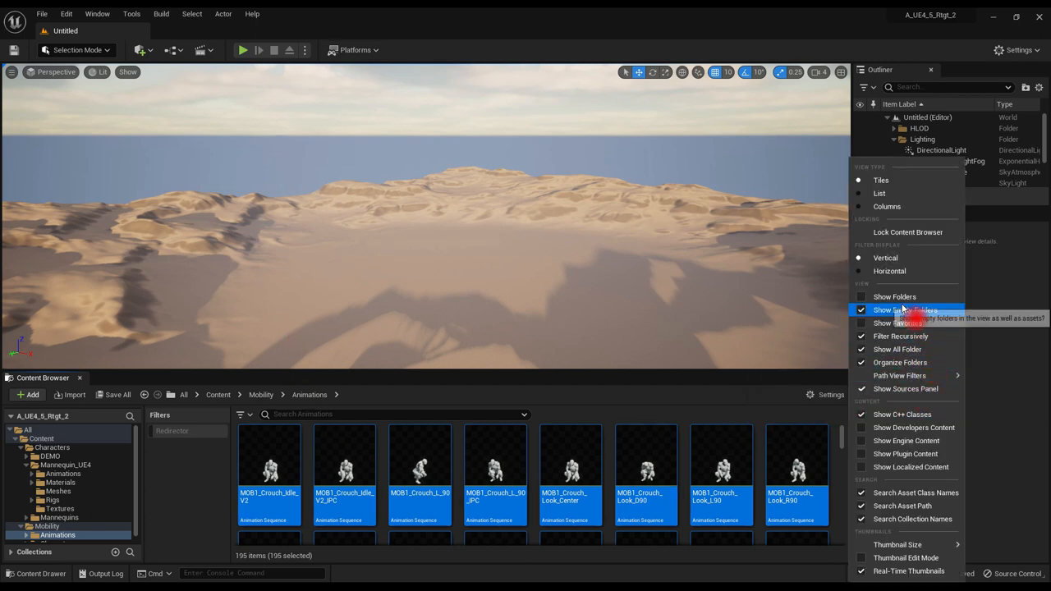
{"action": "left_click", "coordinate": [904, 310]}
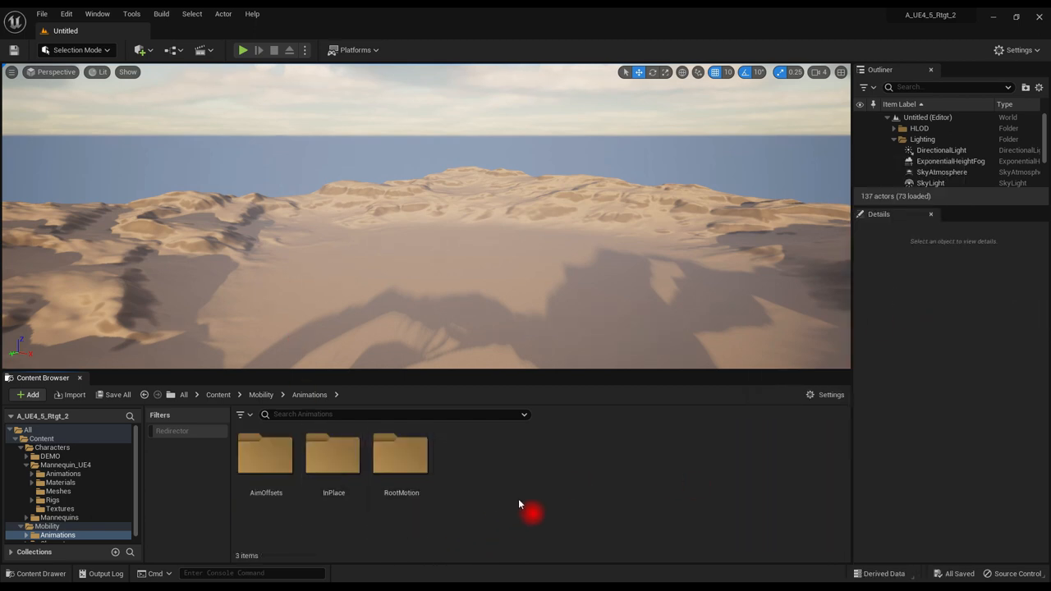
{"action": "left_click", "coordinate": [52, 499]}
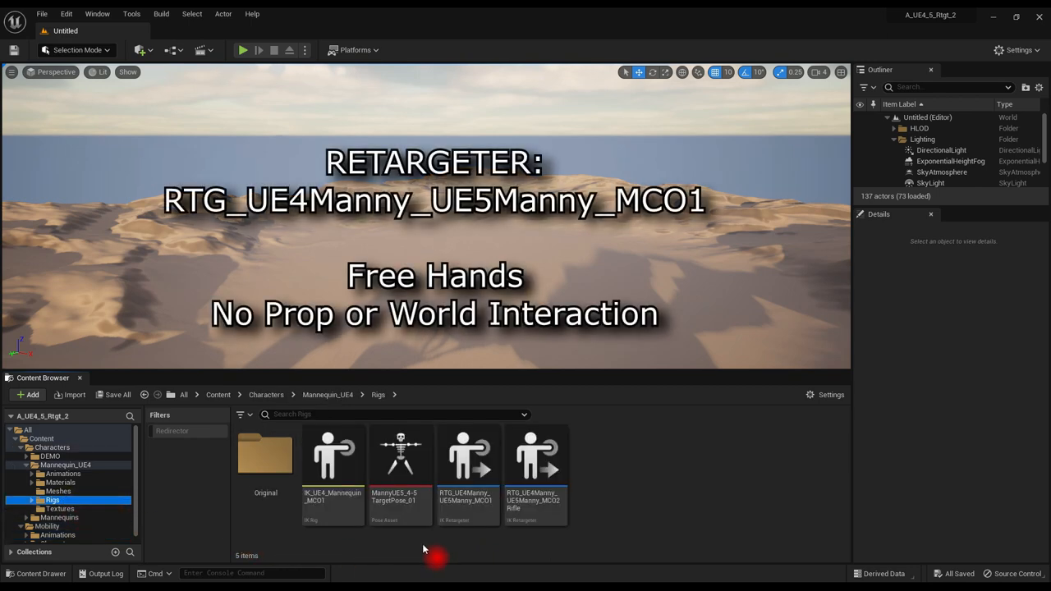
{"action": "mouse_move", "coordinate": [468, 457]}
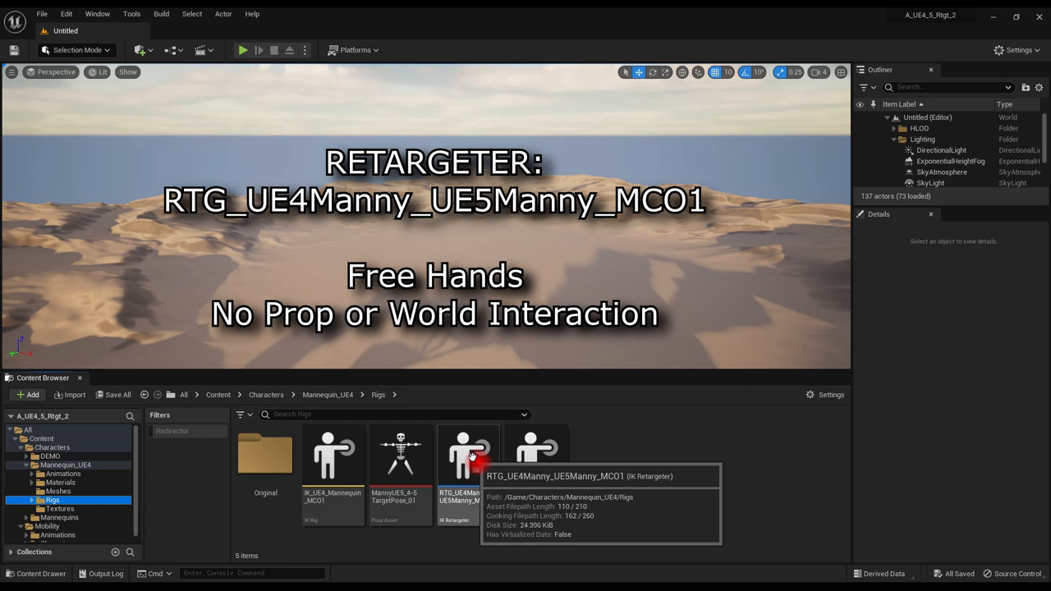
- In the RTG_UE4Manny_UE5Manny_MCO1 retargeter, select the mobility range from MOB1_Crouch_Idle_V2 to the last animation
{"action": "left_click", "coordinate": [468, 453]}
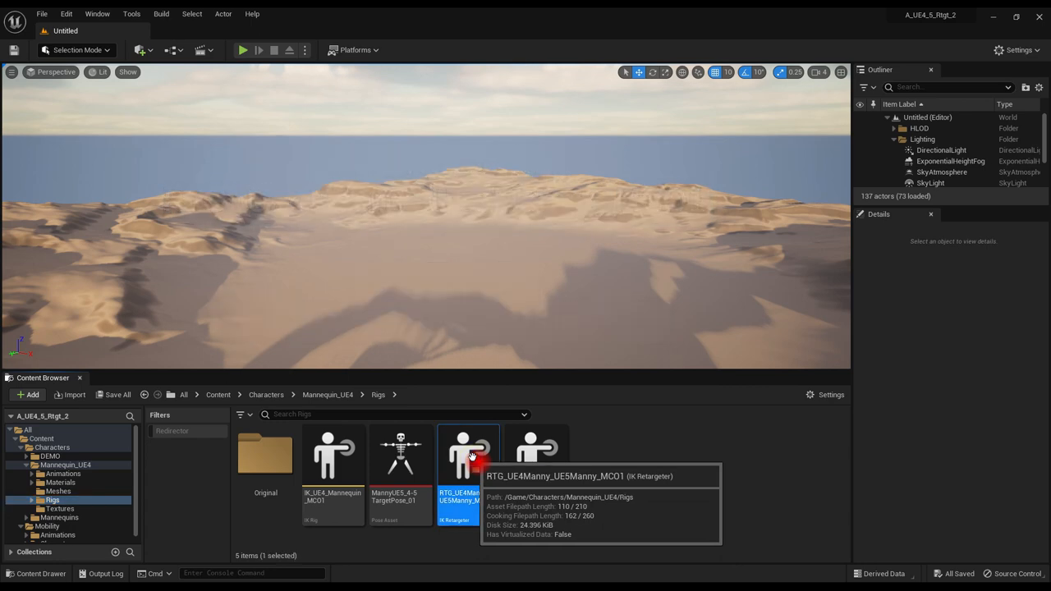
{"action": "double_click", "coordinate": [468, 453]}
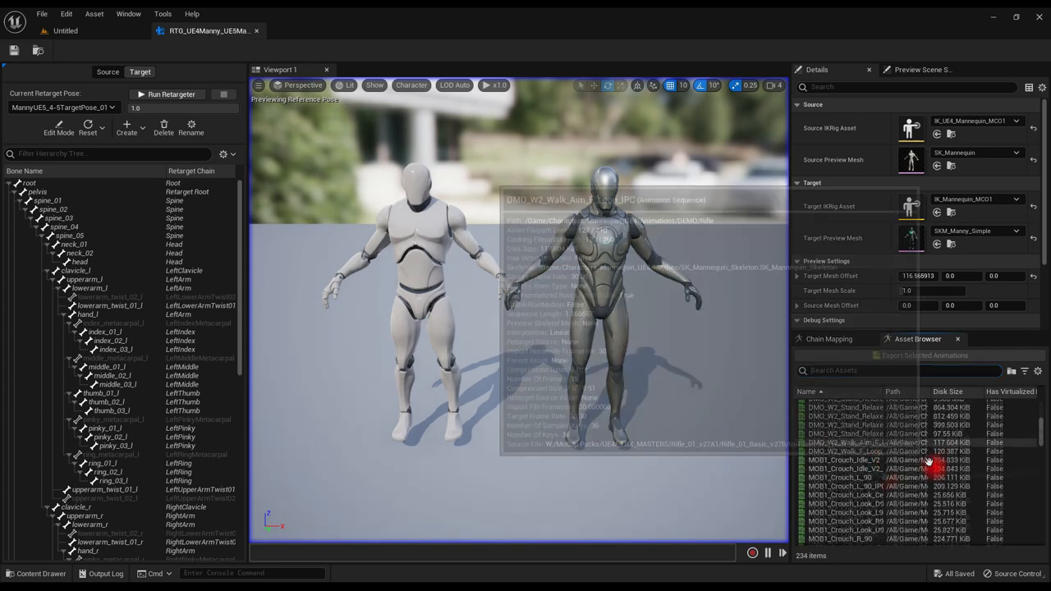
{"action": "left_click", "coordinate": [846, 459]}
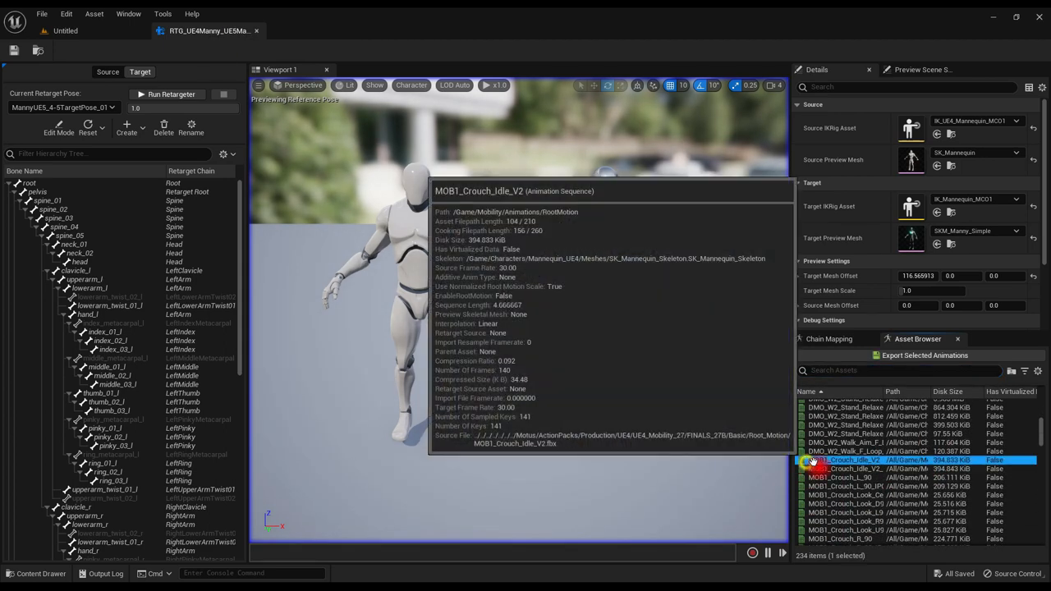
{"action": "scroll", "scroll_direction": "down", "scroll_amount": 3}
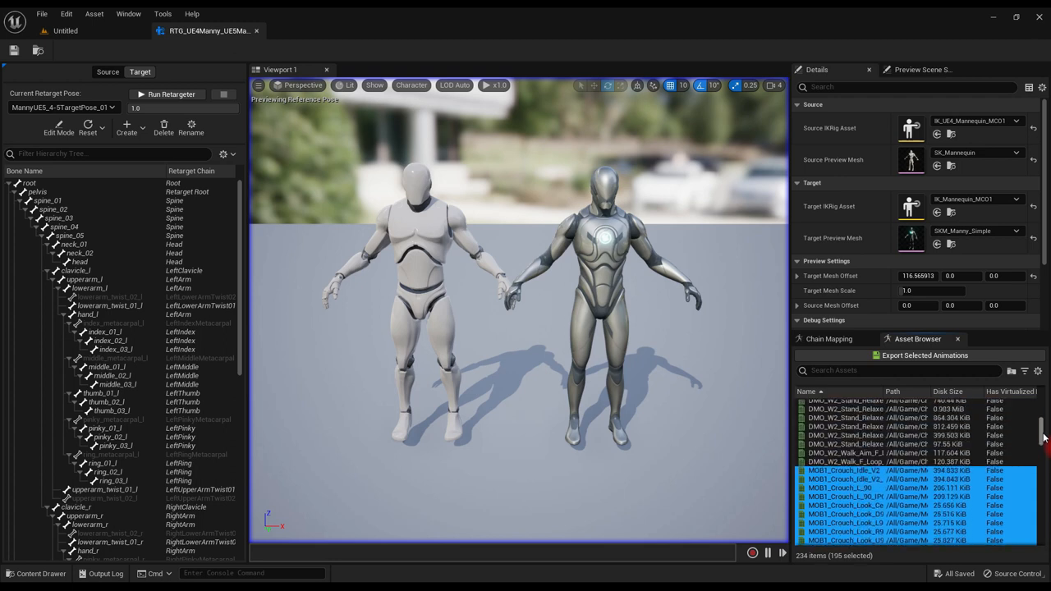
{"action": "left_click", "coordinate": [925, 355]}
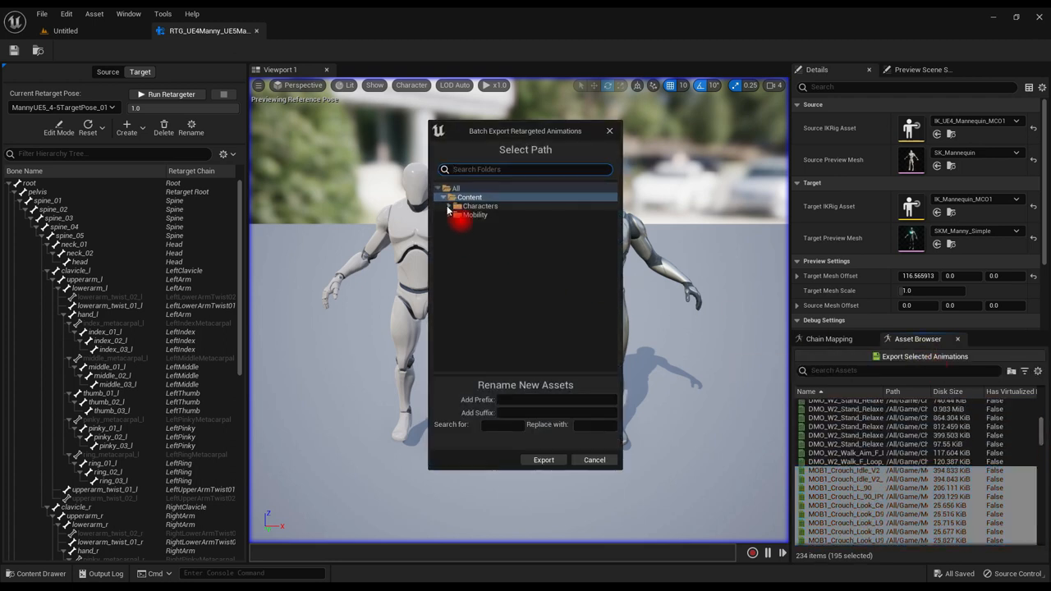
- Export the retargeted mobility animations into Characters/Mannequins/Animations/Manny
{"action": "left_click", "coordinate": [450, 207]}
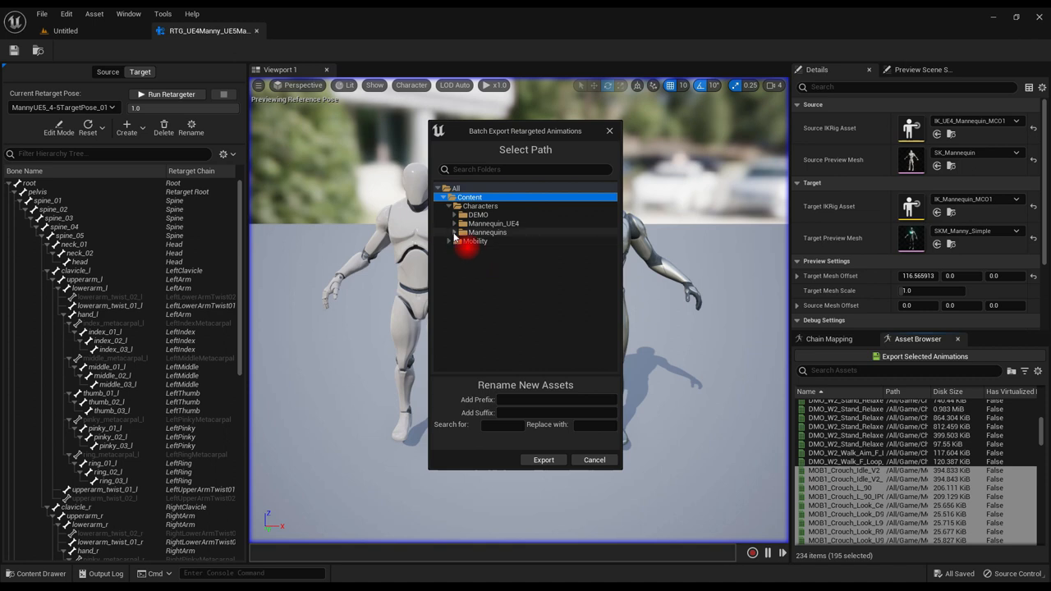
{"action": "left_click", "coordinate": [455, 234]}
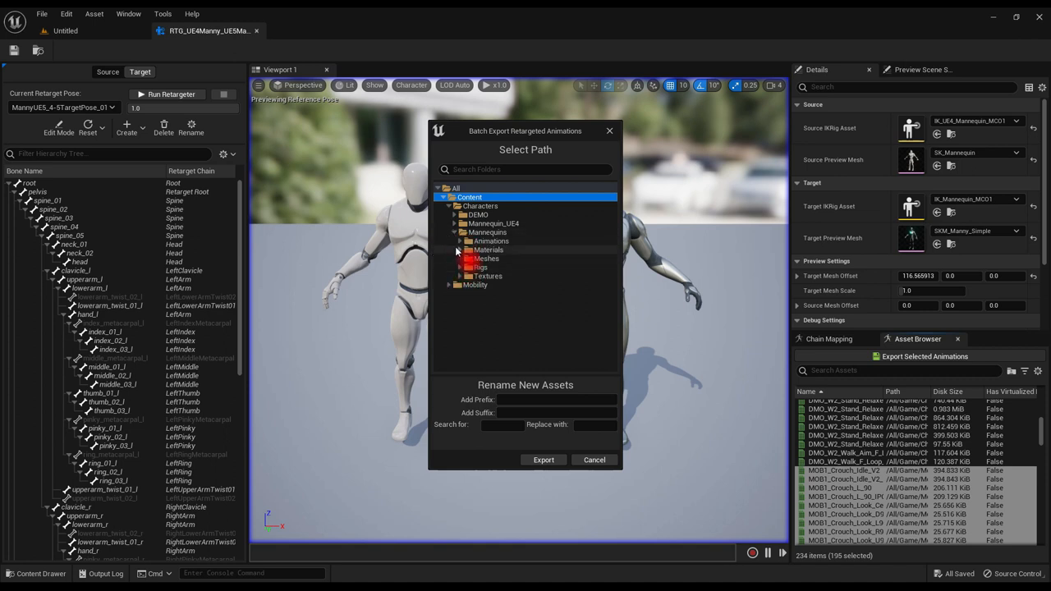
{"action": "left_click", "coordinate": [460, 240]}
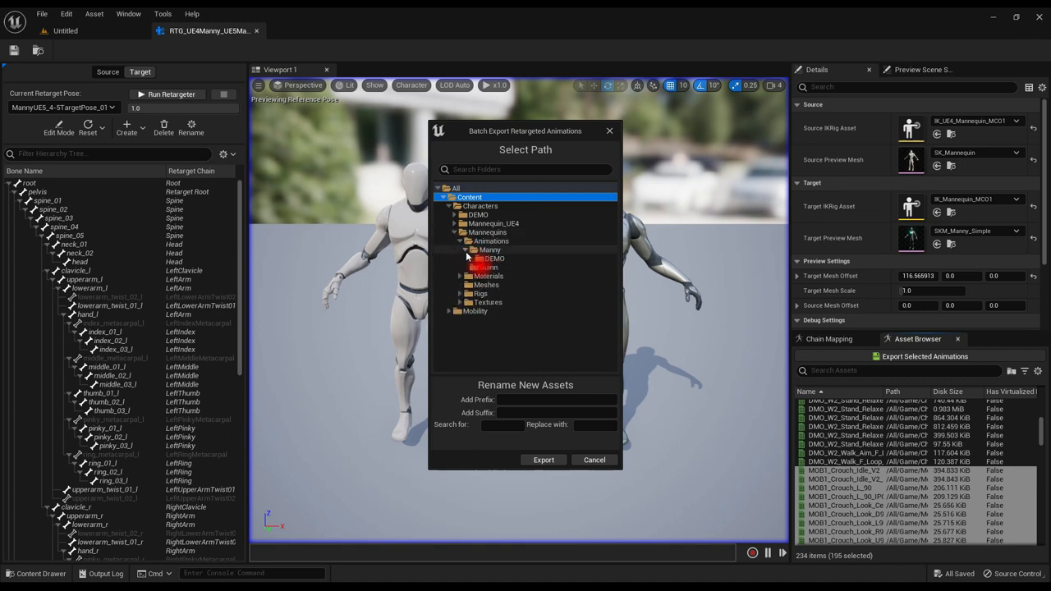
{"action": "left_click", "coordinate": [490, 249]}
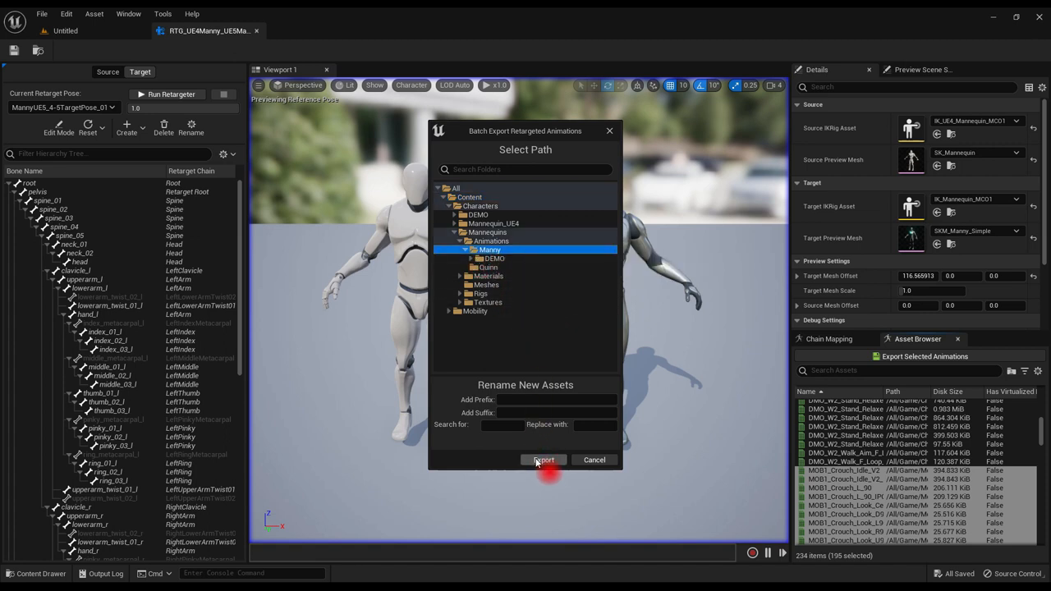
{"action": "left_click", "coordinate": [544, 460]}
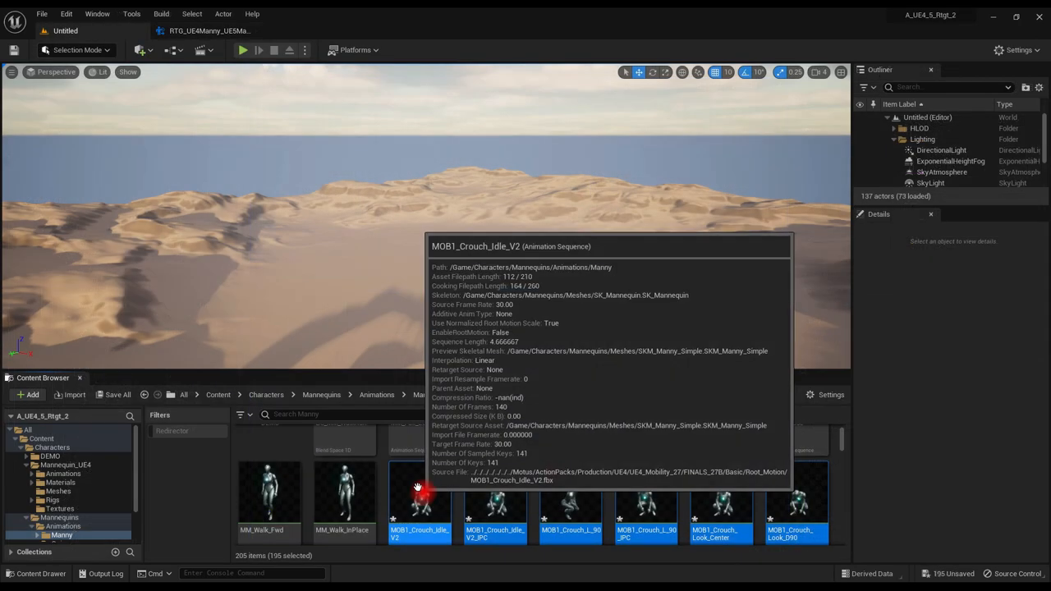
- Save the exported animations and move them into a Mobility folder under Manny
{"action": "right_click", "coordinate": [419, 496]}
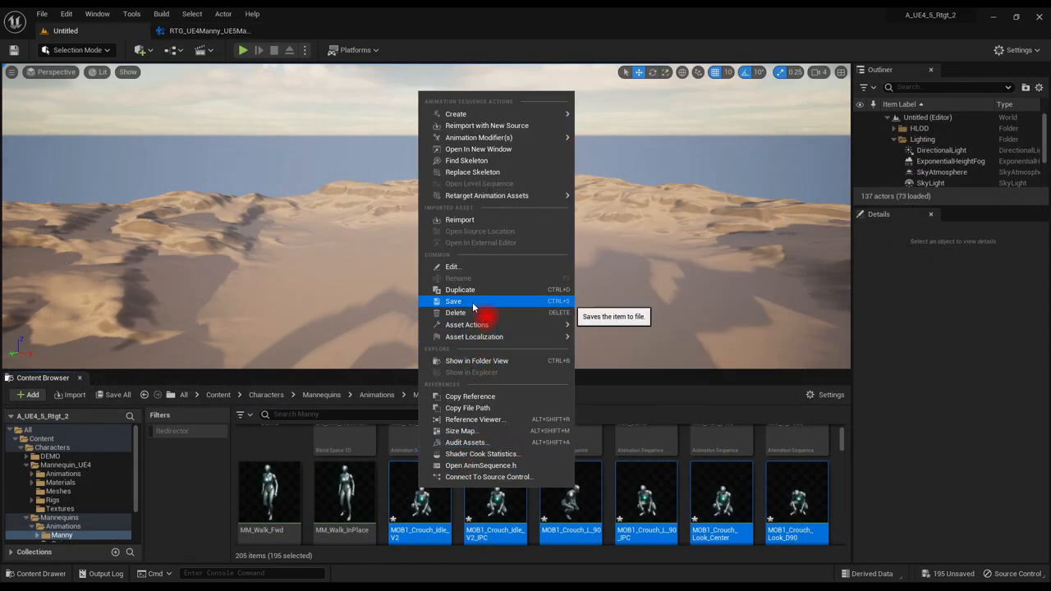
{"action": "left_click", "coordinate": [453, 300]}
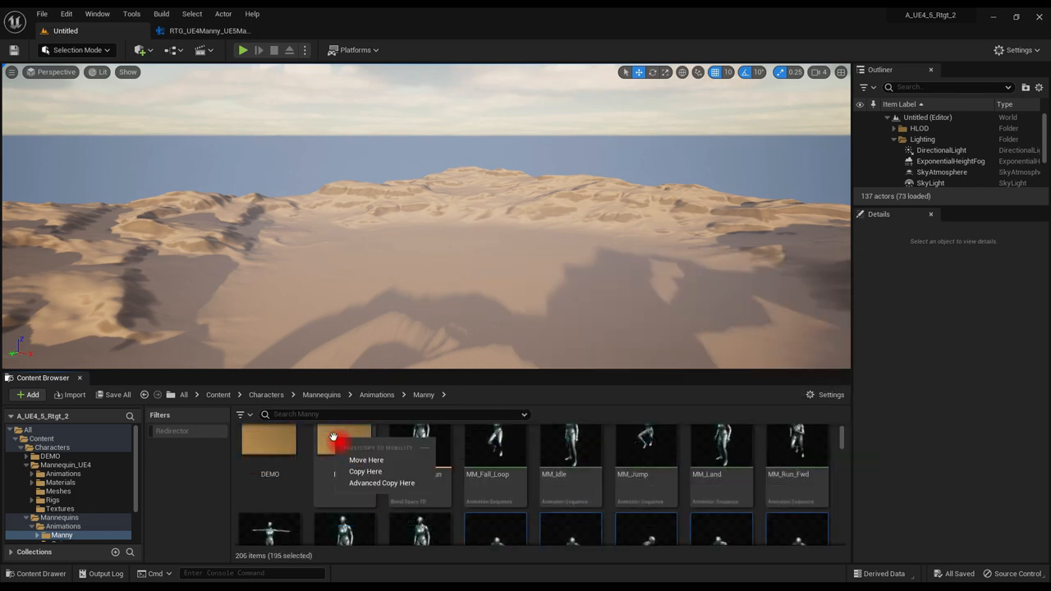
{"action": "left_click", "coordinate": [366, 460]}
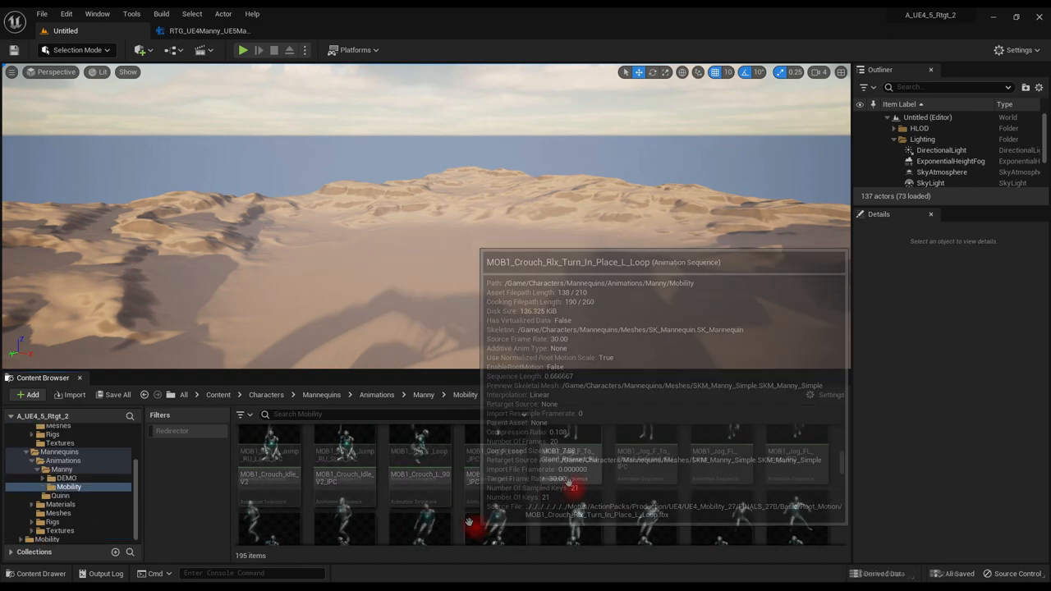
{"action": "mouse_move", "coordinate": [494, 452]}
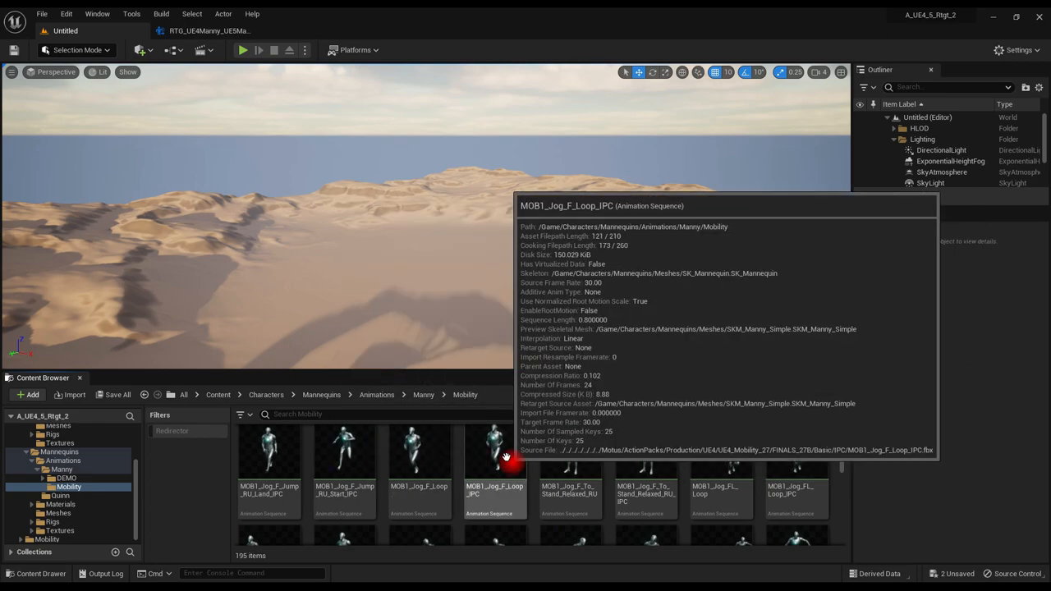
- Preview the MOB1_Jog_F_Loop_IPC and forward-left jog animations on Manny
{"action": "double_click", "coordinate": [494, 451]}
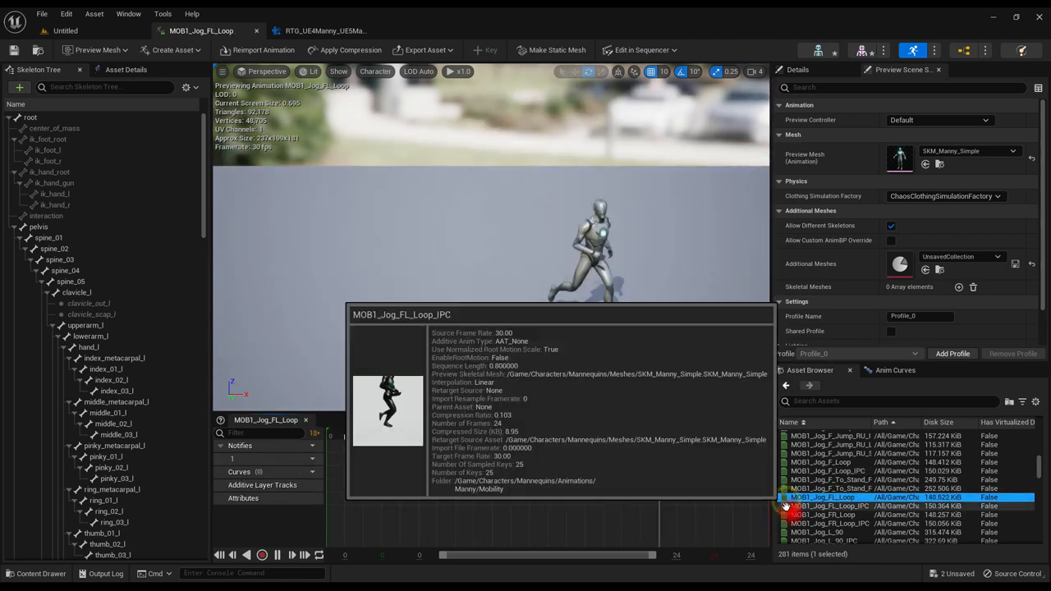
{"action": "double_click", "coordinate": [825, 506]}
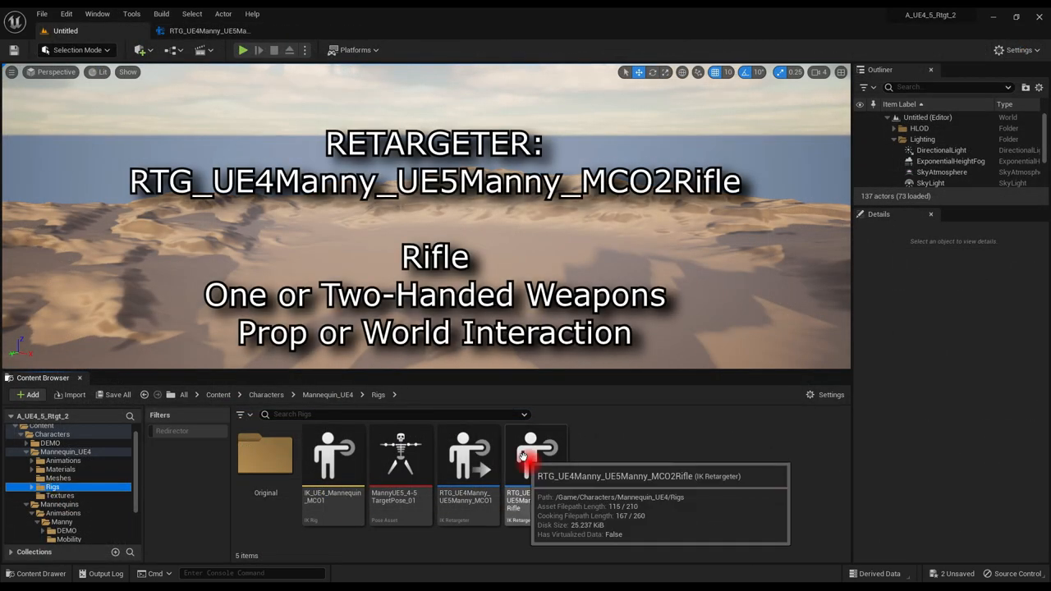
- With the MCO2Rifle retargeter, export the 29 rifle animations into the Manny folder
{"action": "left_click", "coordinate": [535, 456]}
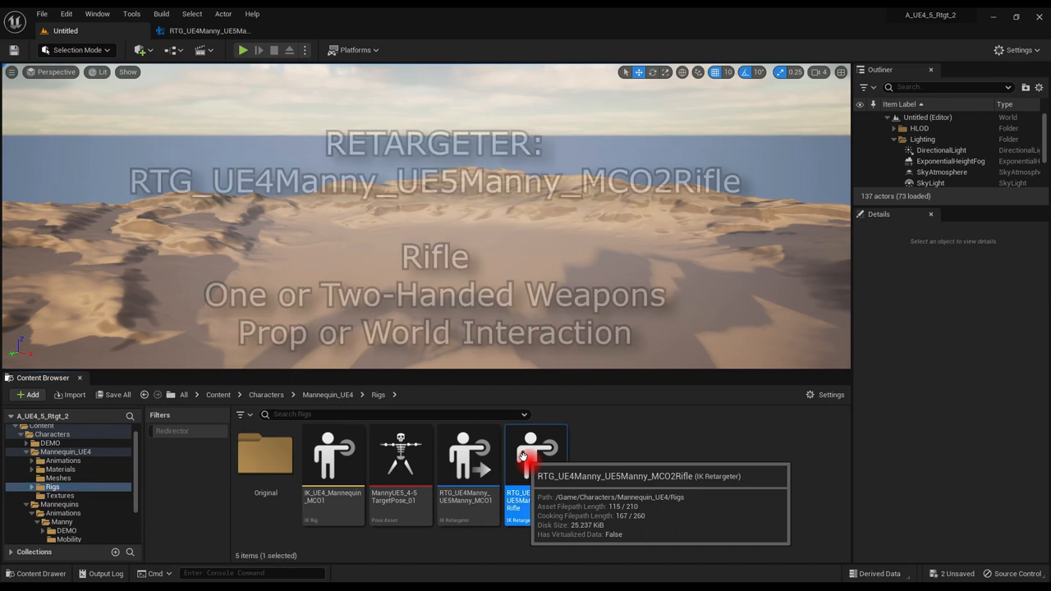
{"action": "double_click", "coordinate": [535, 452]}
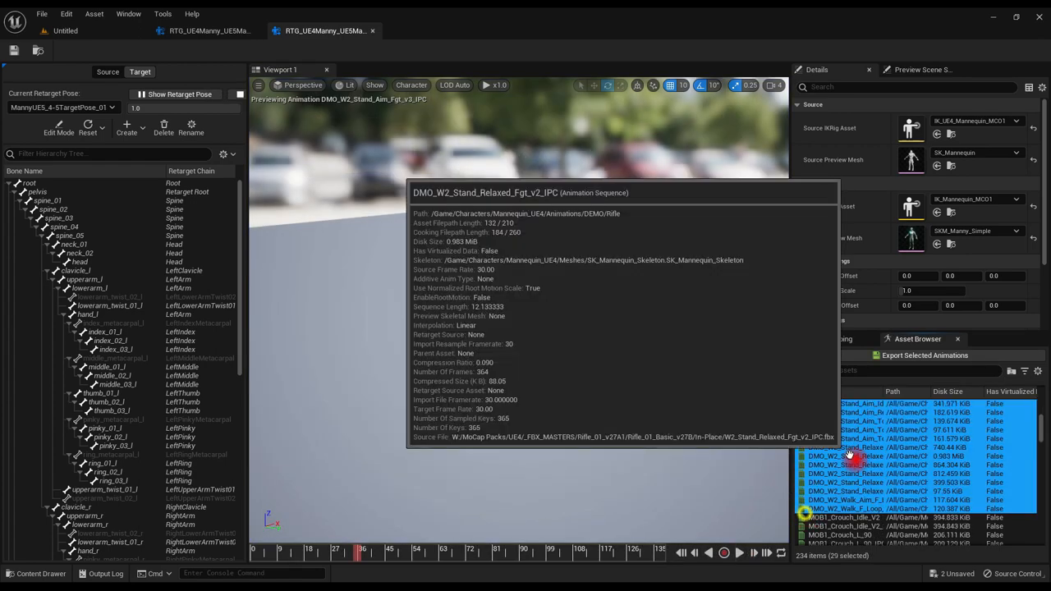
{"action": "left_click", "coordinate": [923, 354]}
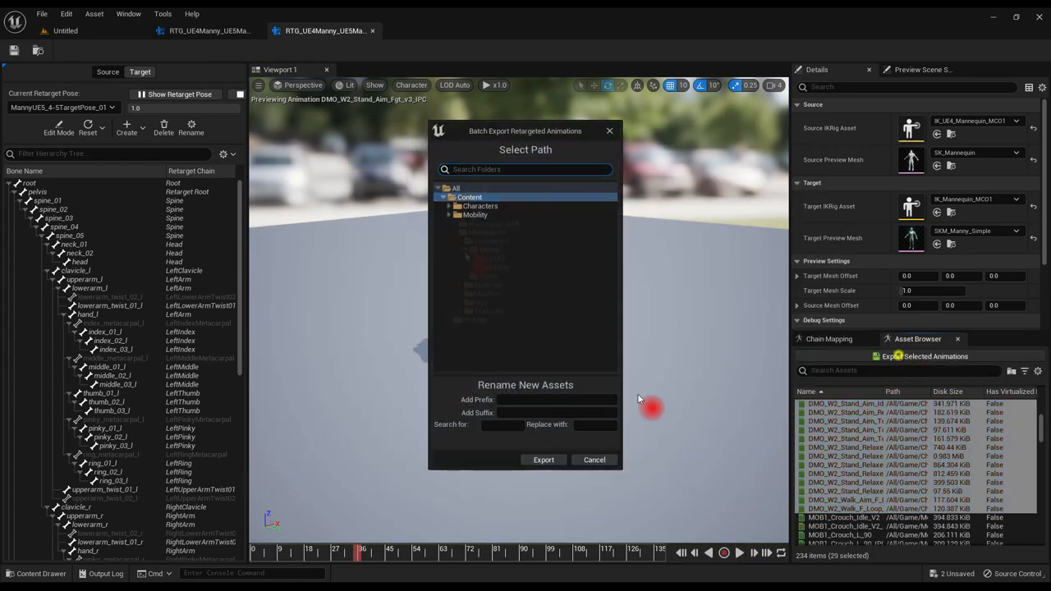
{"action": "left_click", "coordinate": [490, 250]}
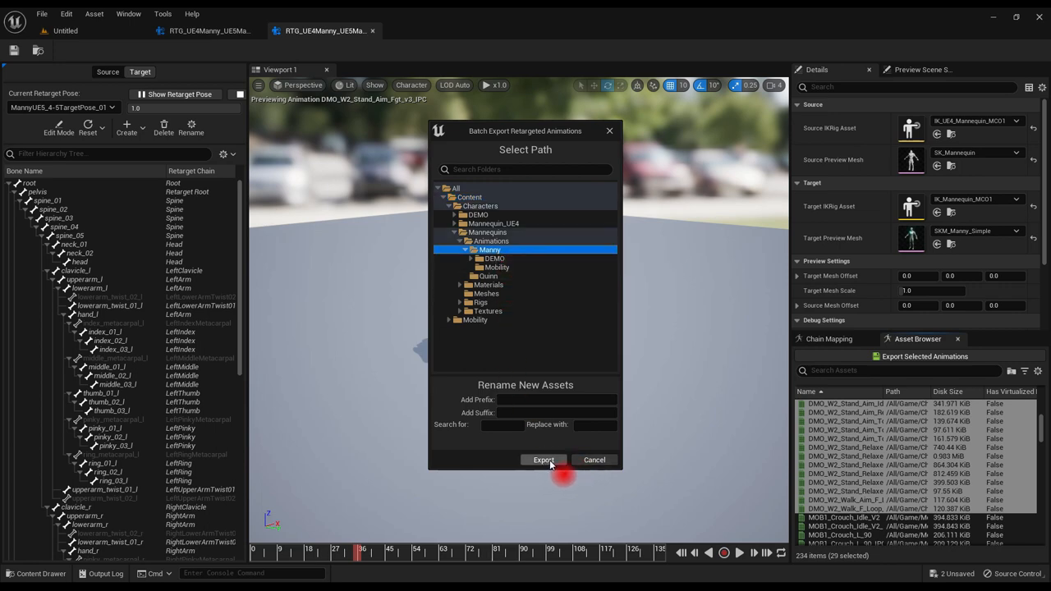
{"action": "left_click", "coordinate": [545, 460]}
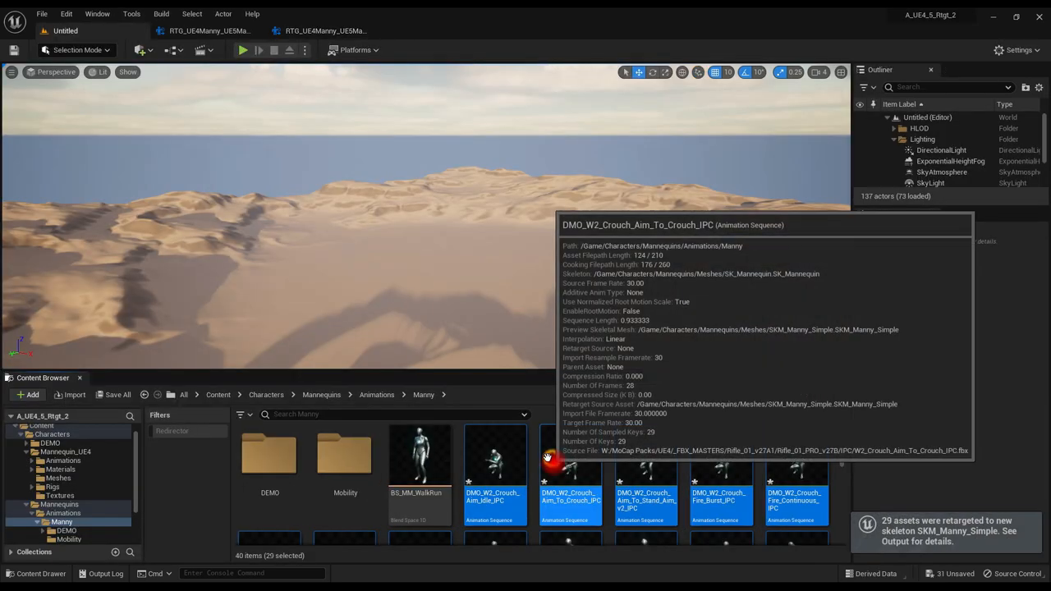